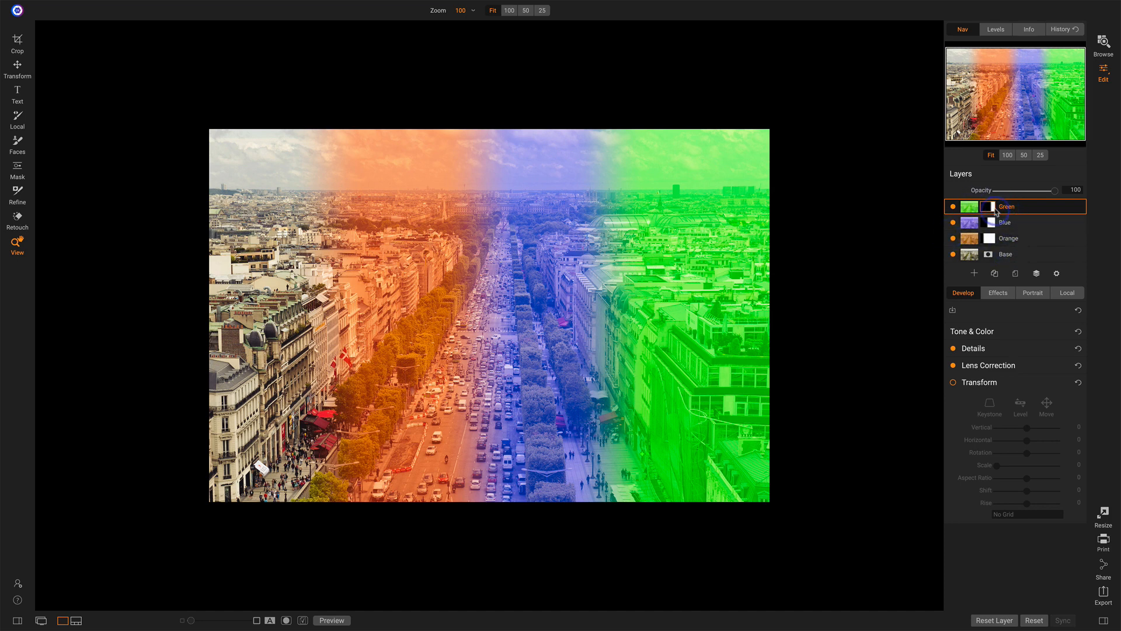
pyautogui.moveTo(887, 258)
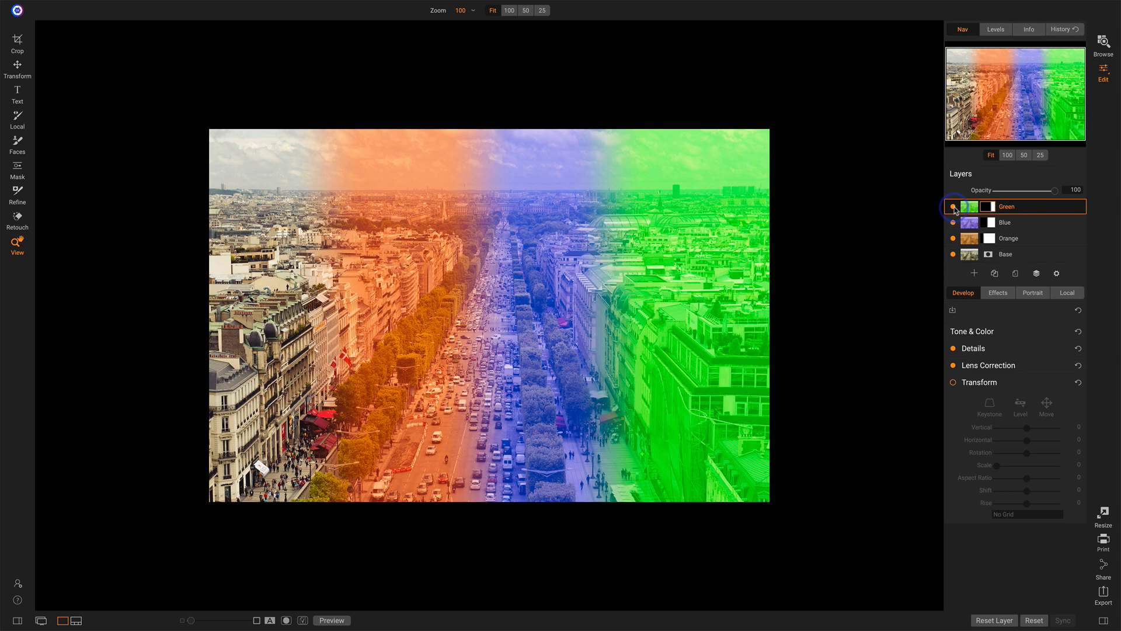
# - Create a stamped layer from all layers above Green and name it 'Stamped 1'
pyautogui.click(953, 207)
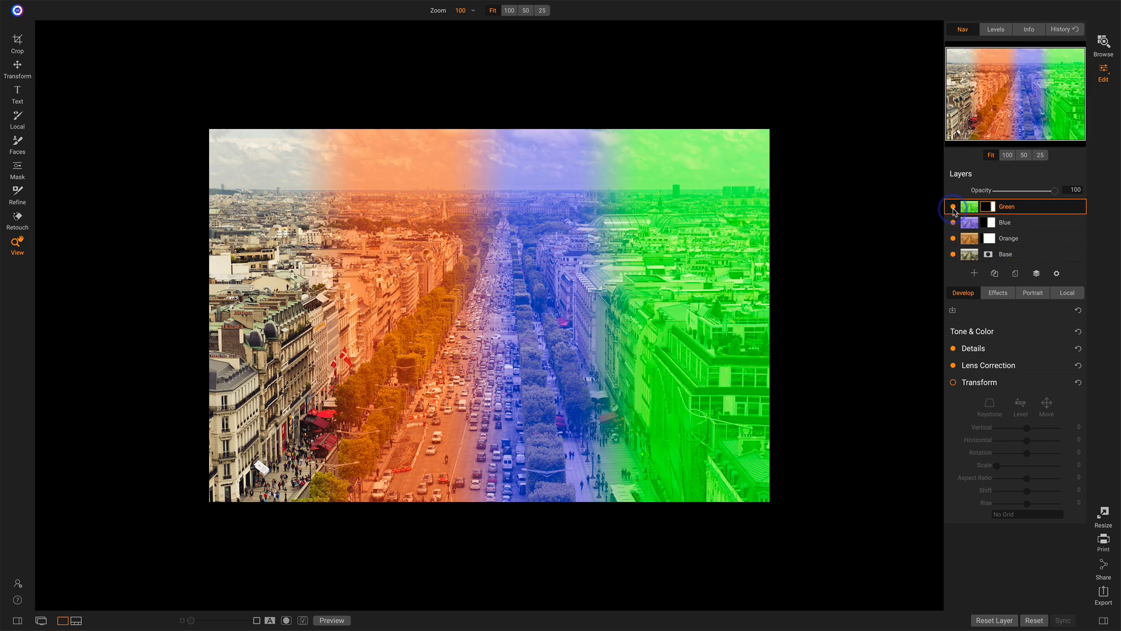
pyautogui.moveTo(994, 212)
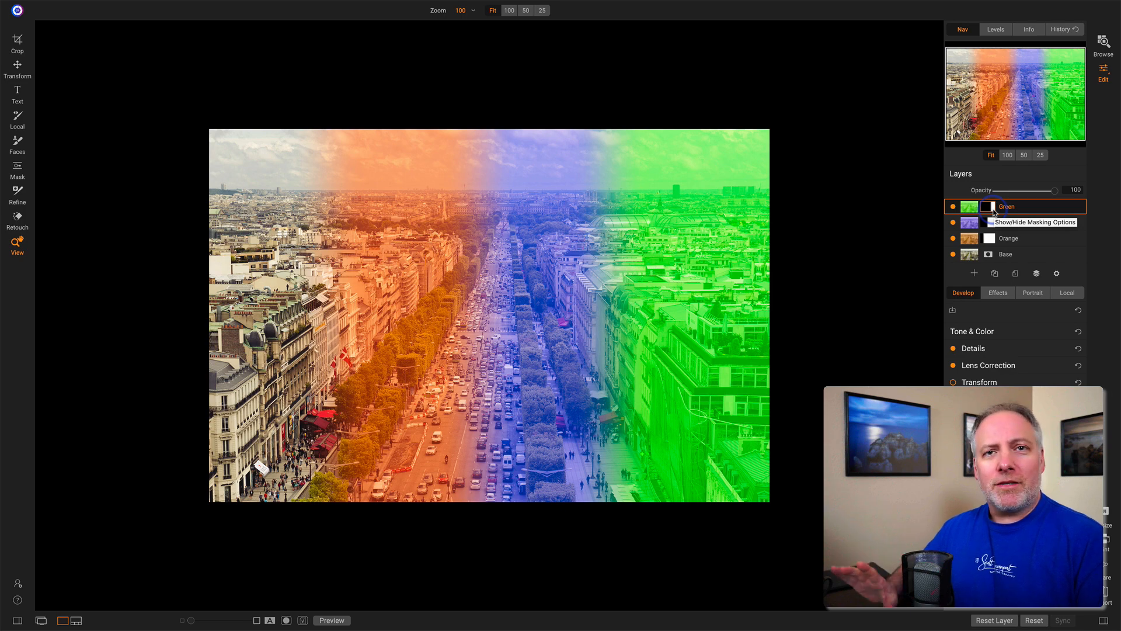
pyautogui.click(976, 382)
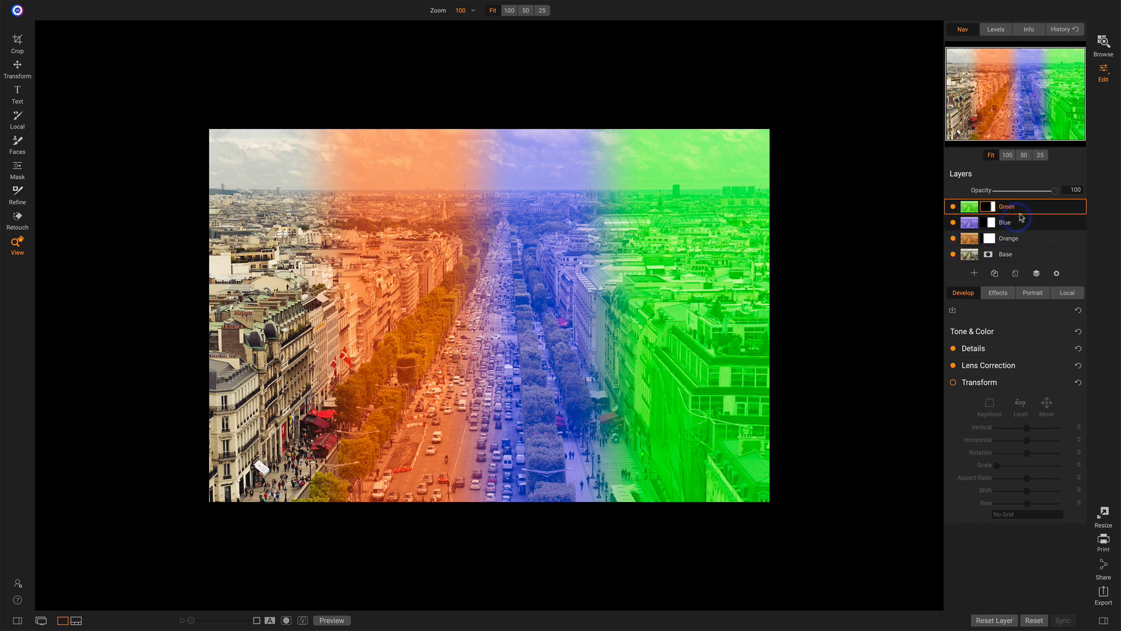
pyautogui.rightClick(1024, 211)
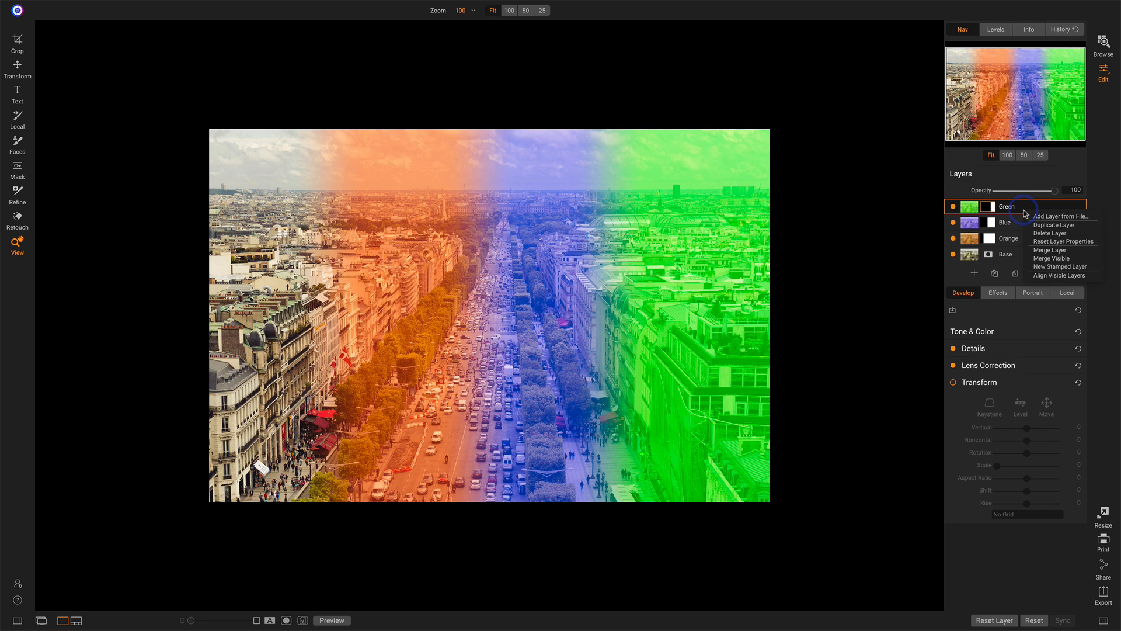
pyautogui.moveTo(1032, 266)
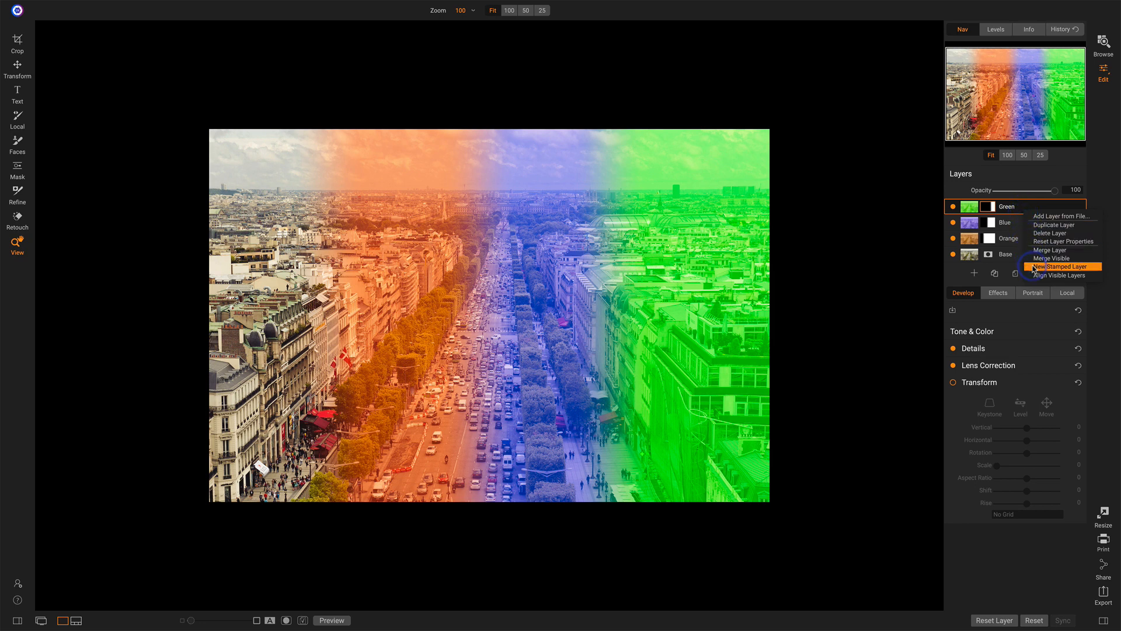
pyautogui.click(1058, 267)
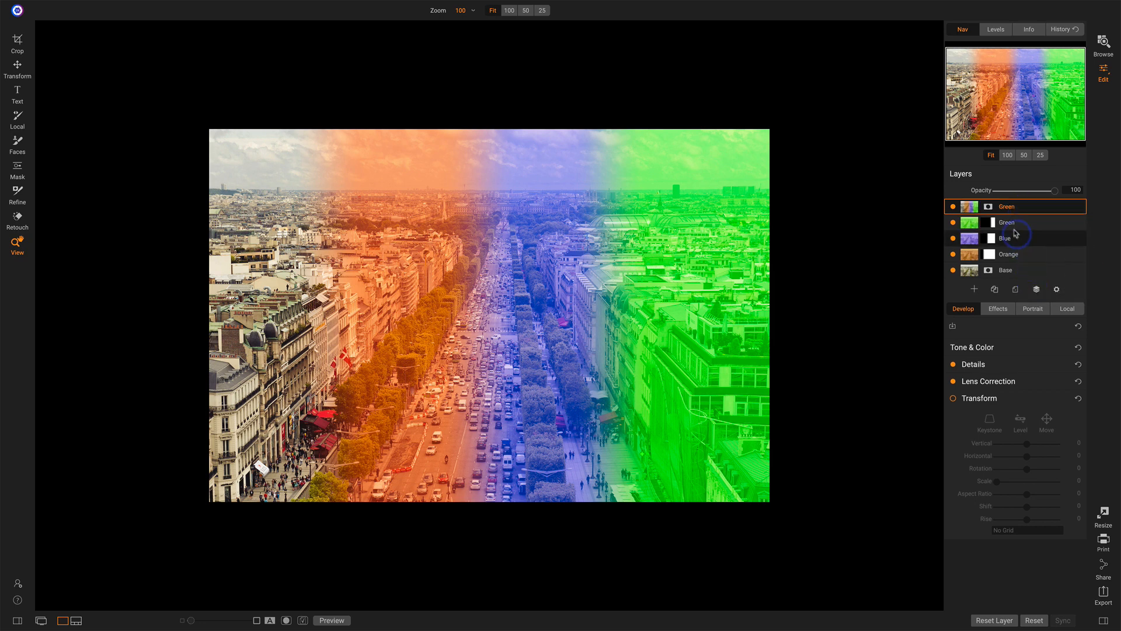
pyautogui.doubleClick(1007, 206)
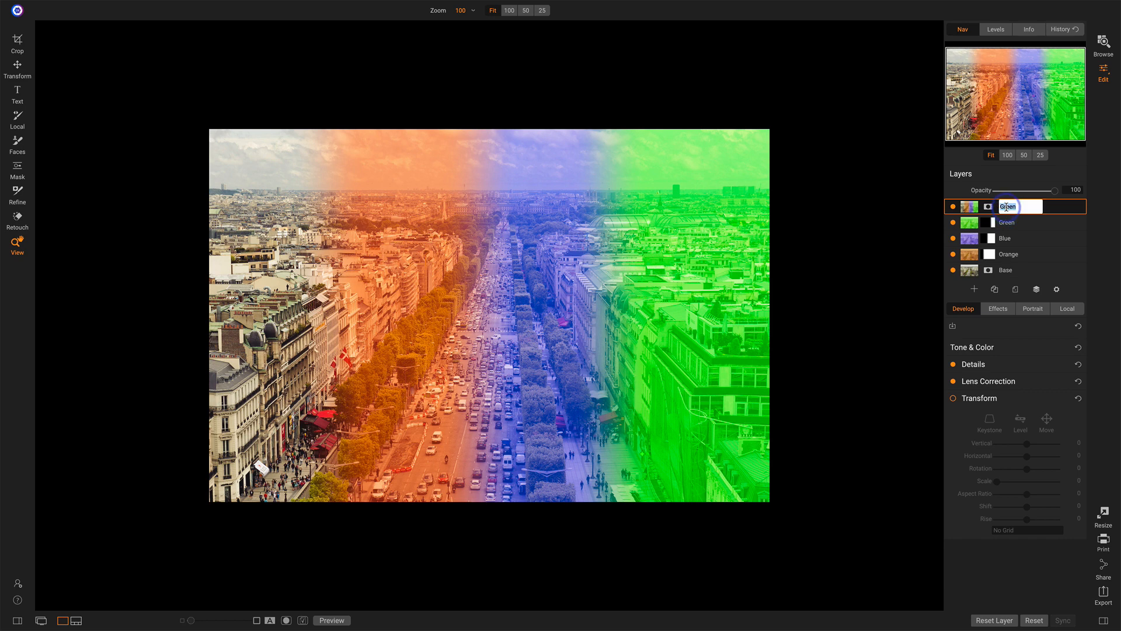
pyautogui.write('Stamped 1')
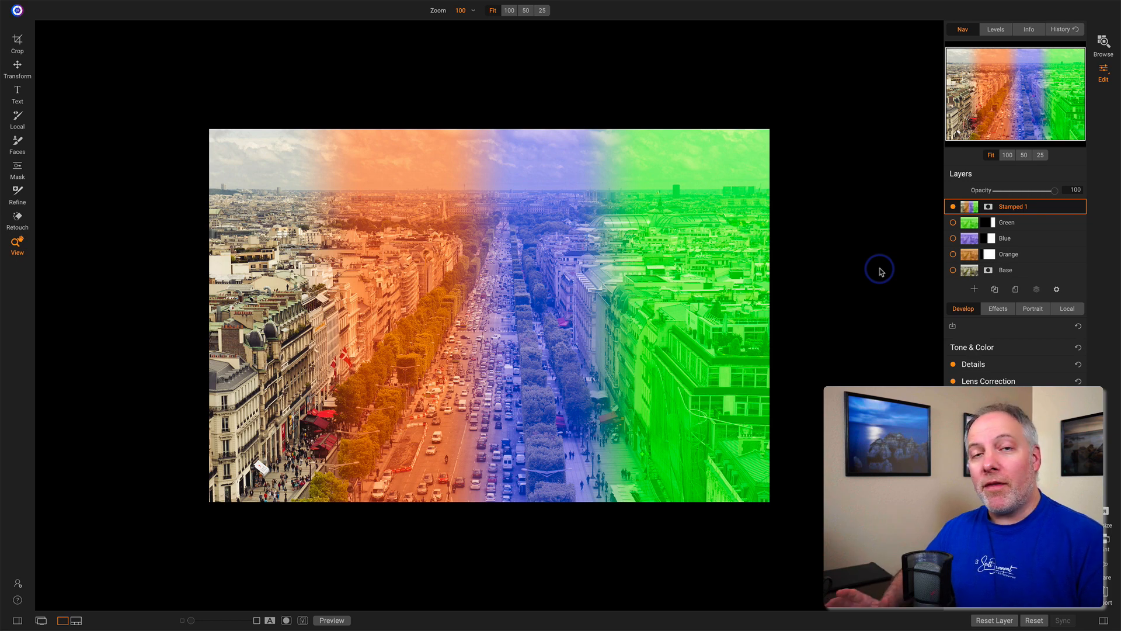
# - Hide Stamped 1, keep the Base photo visible and hide the Blue layer
pyautogui.click(978, 397)
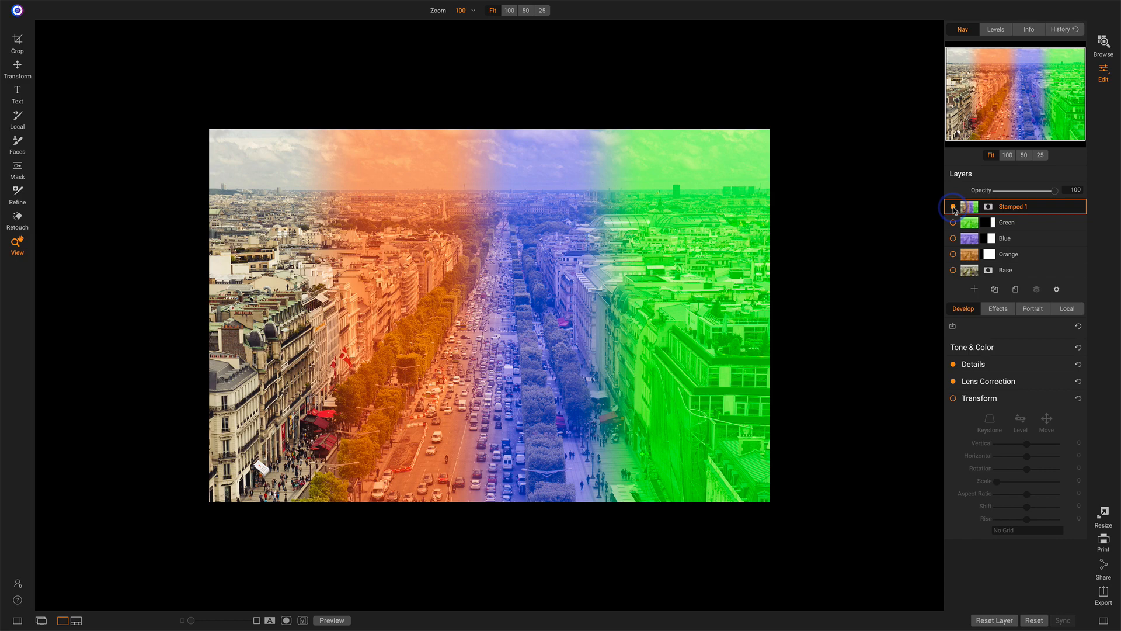
pyautogui.click(953, 206)
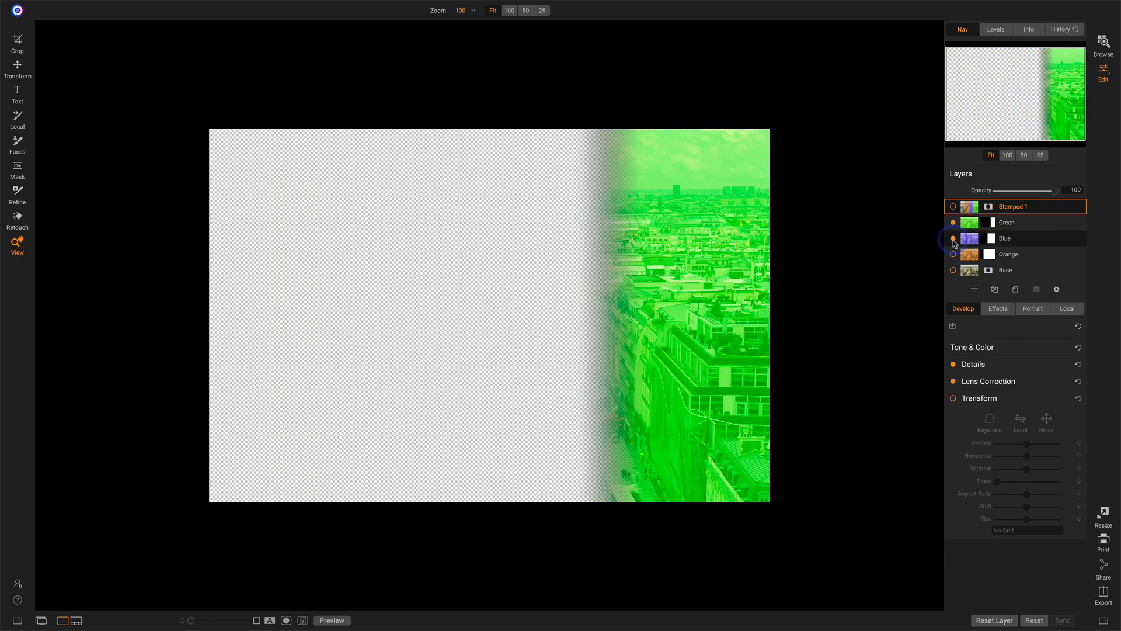
pyautogui.click(952, 269)
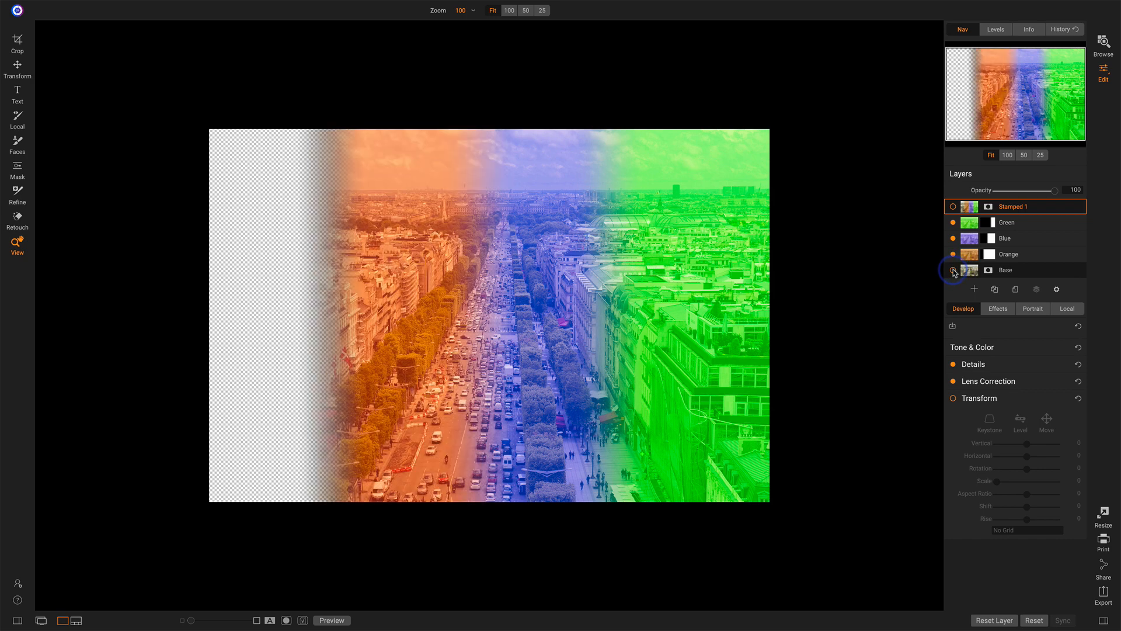
pyautogui.click(953, 270)
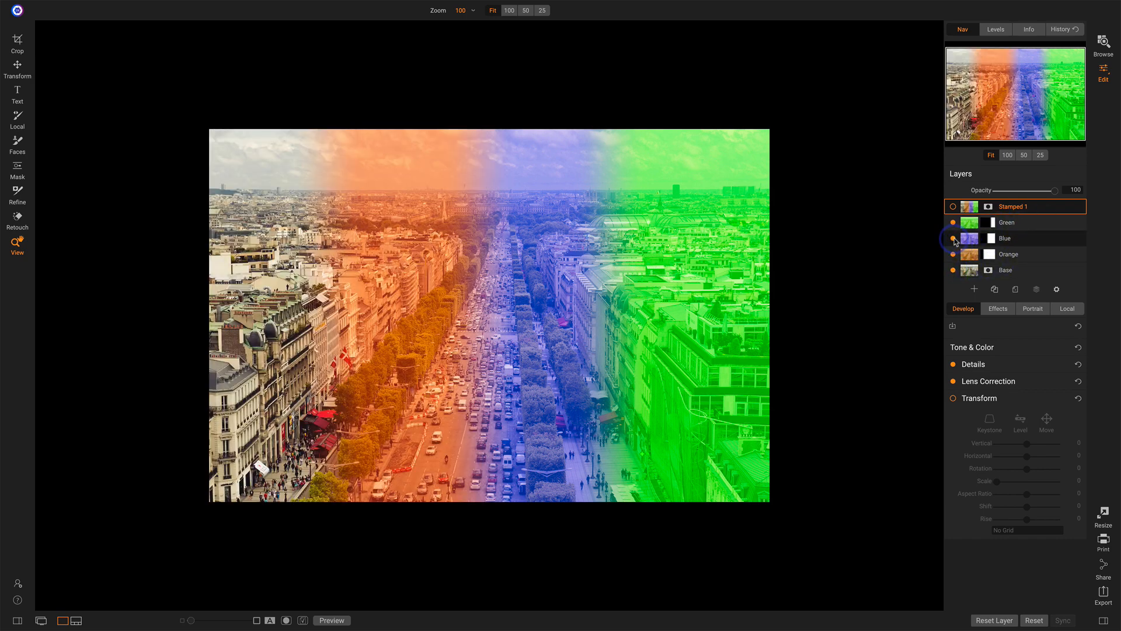
pyautogui.click(953, 238)
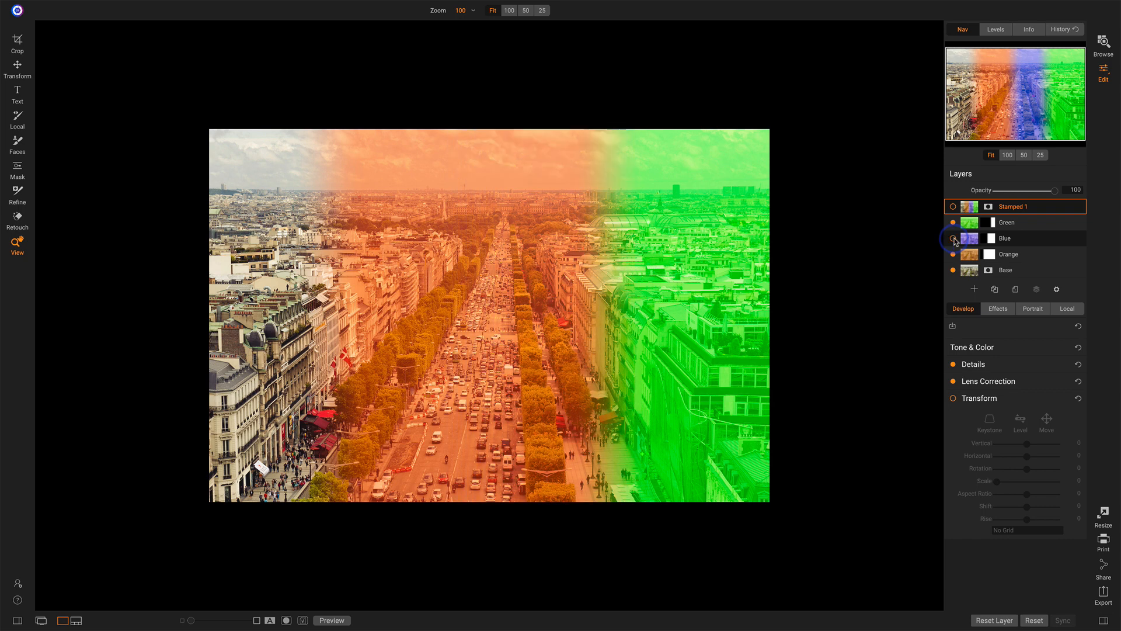
# - Create a second stamped layer of the visible orange-and-green layers named 'Stamped 2', then clear the stamped layers
pyautogui.click(1007, 221)
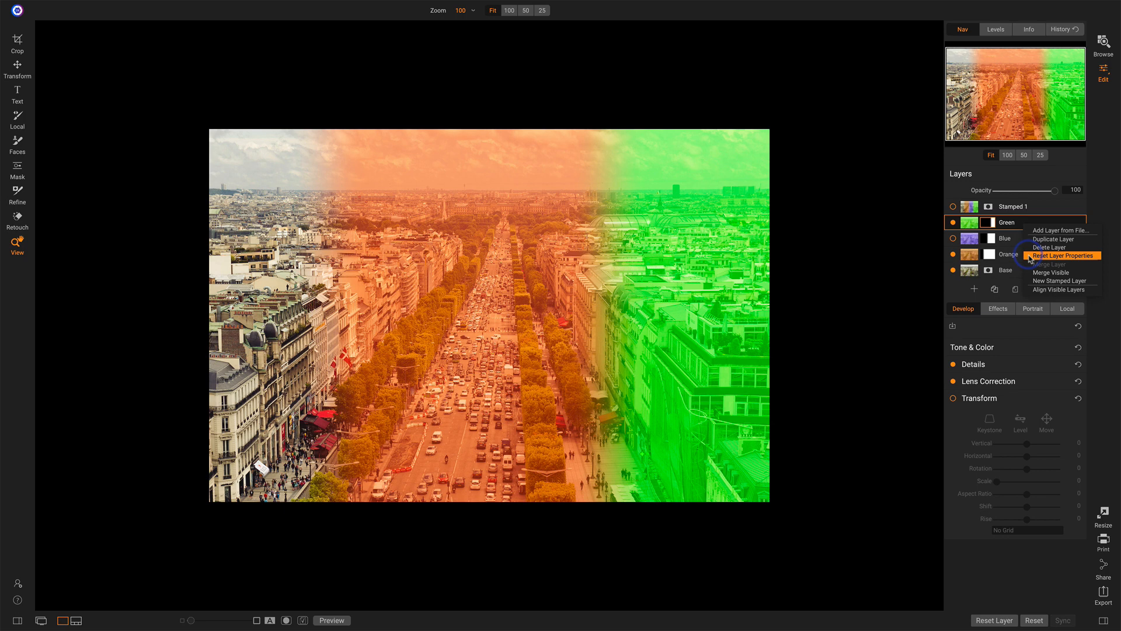
pyautogui.click(1062, 256)
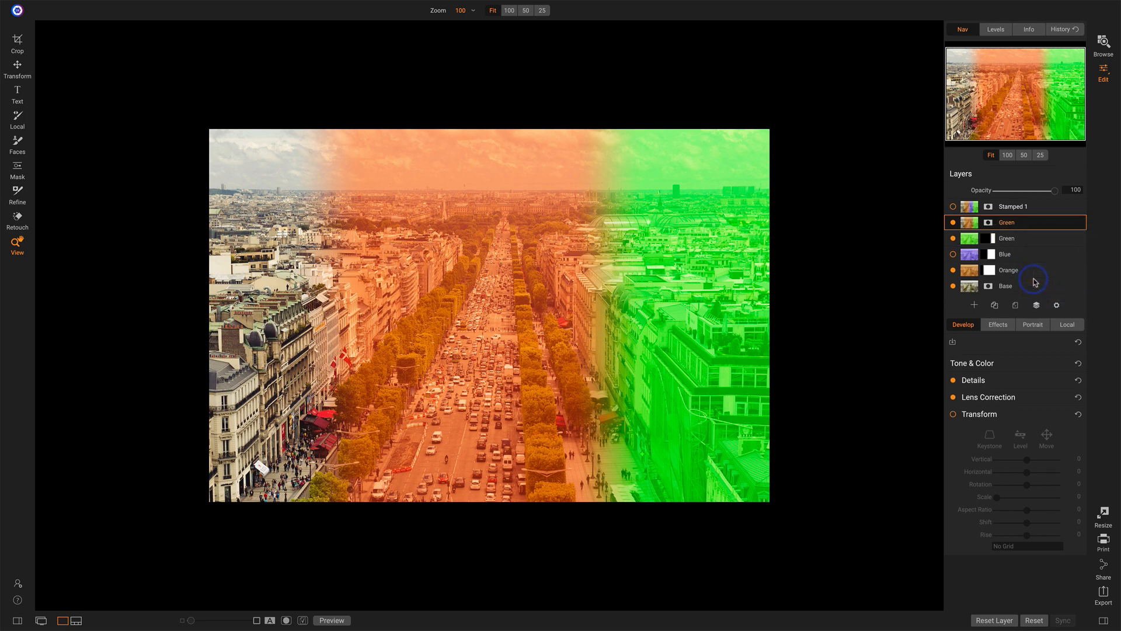
pyautogui.doubleClick(1007, 222)
pyautogui.write('Stamped 2')
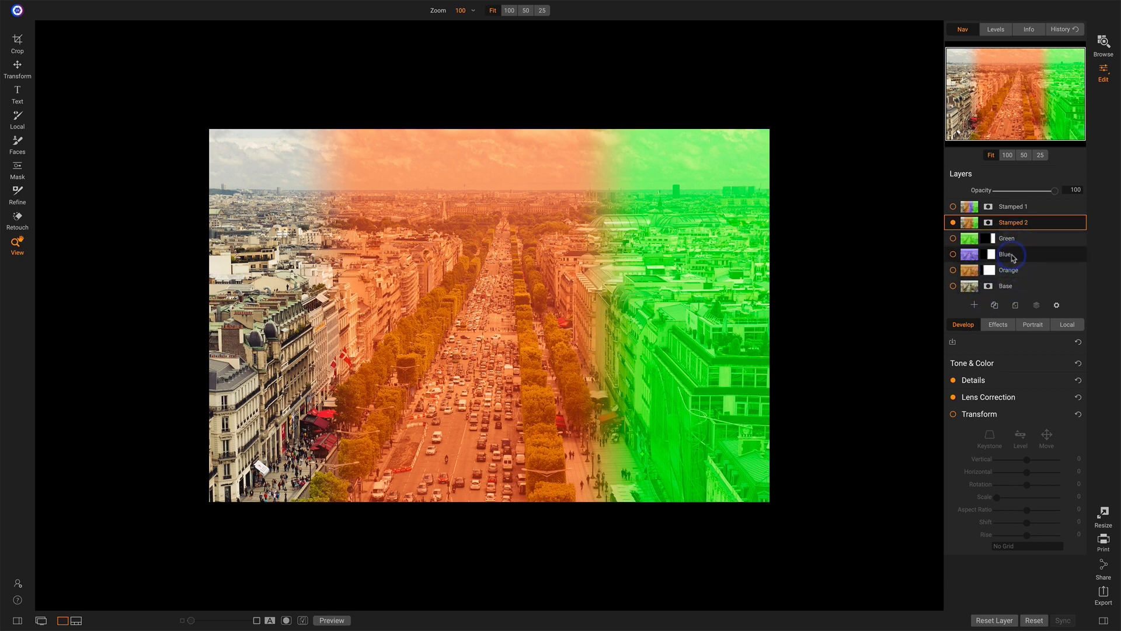
pyautogui.click(1007, 238)
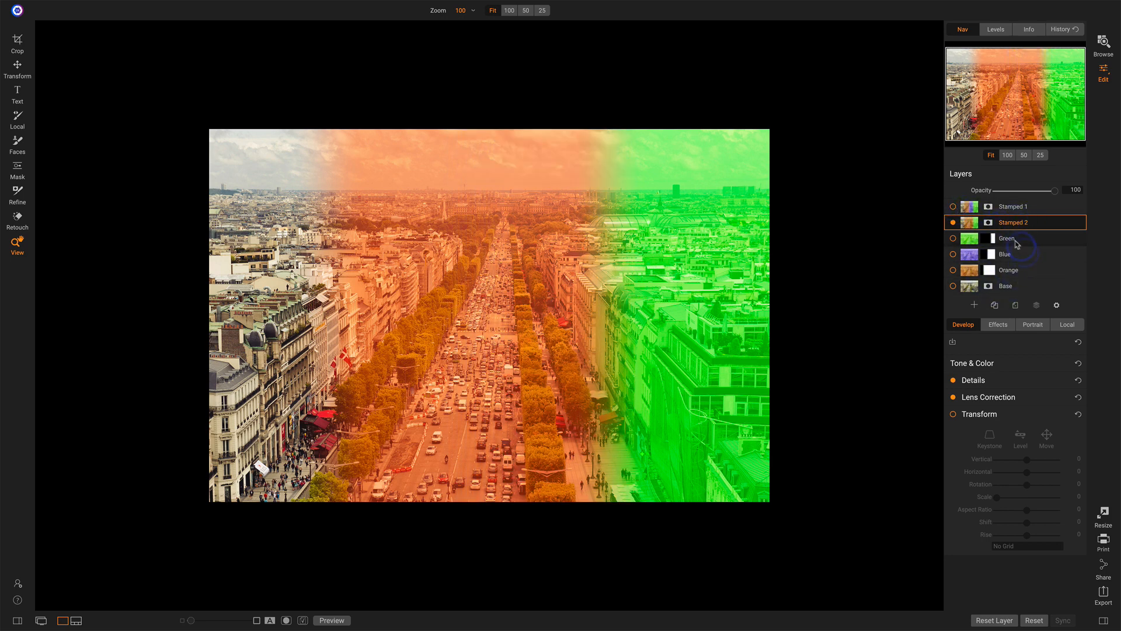
pyautogui.moveTo(1016, 288)
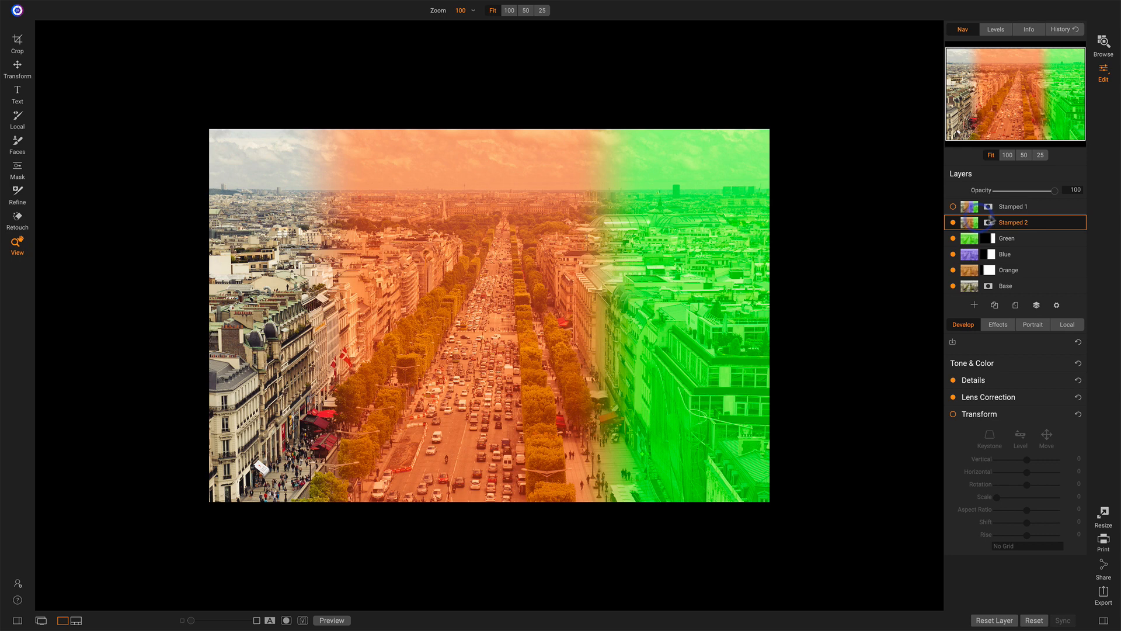
pyautogui.click(1012, 205)
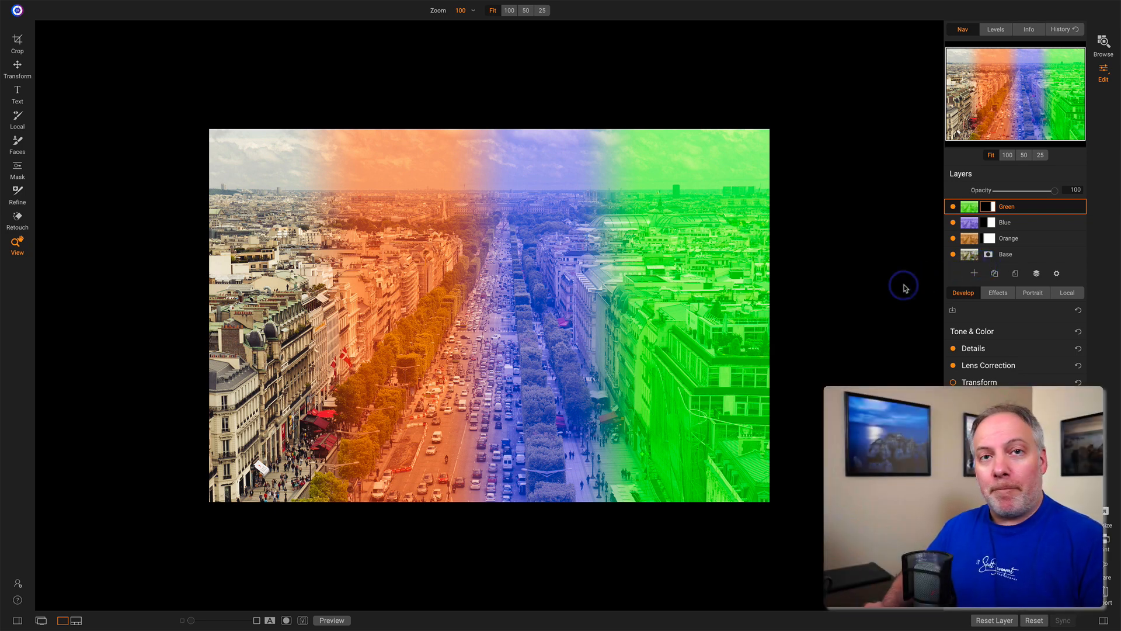
# - Show the layer options menu for the Green layer over the restored four-layer stack
pyautogui.click(978, 382)
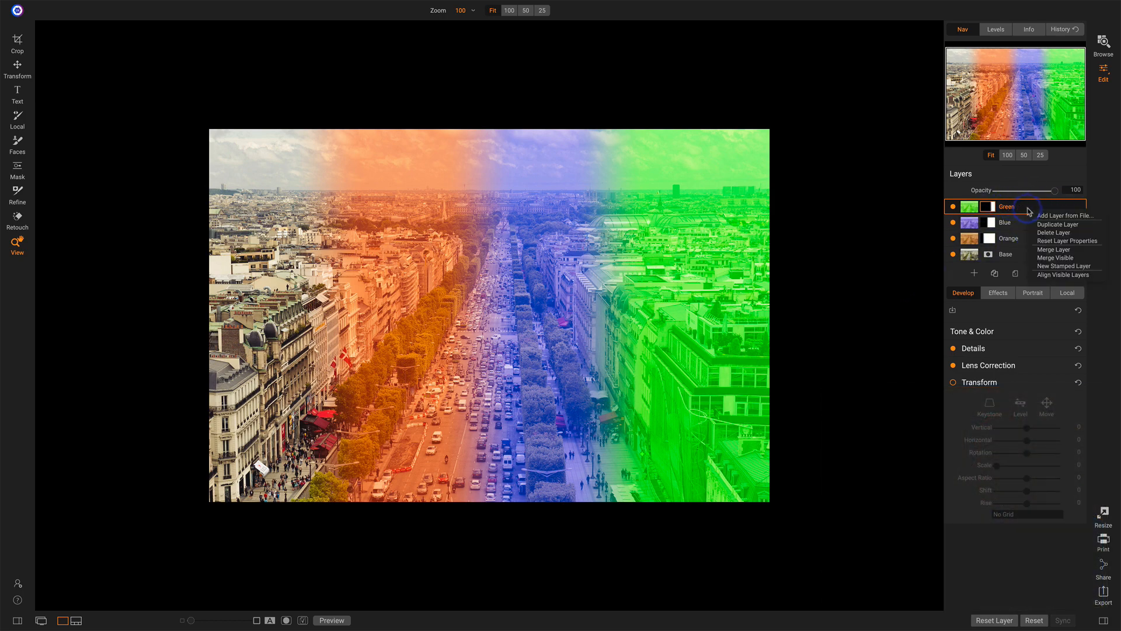
pyautogui.moveTo(1054, 250)
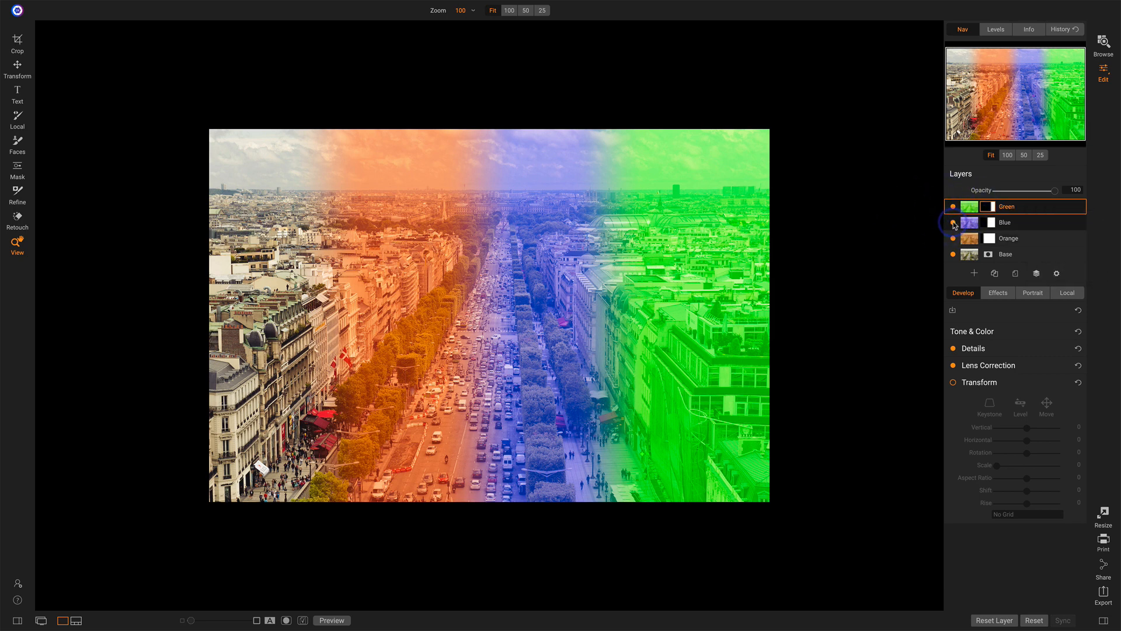
pyautogui.click(953, 206)
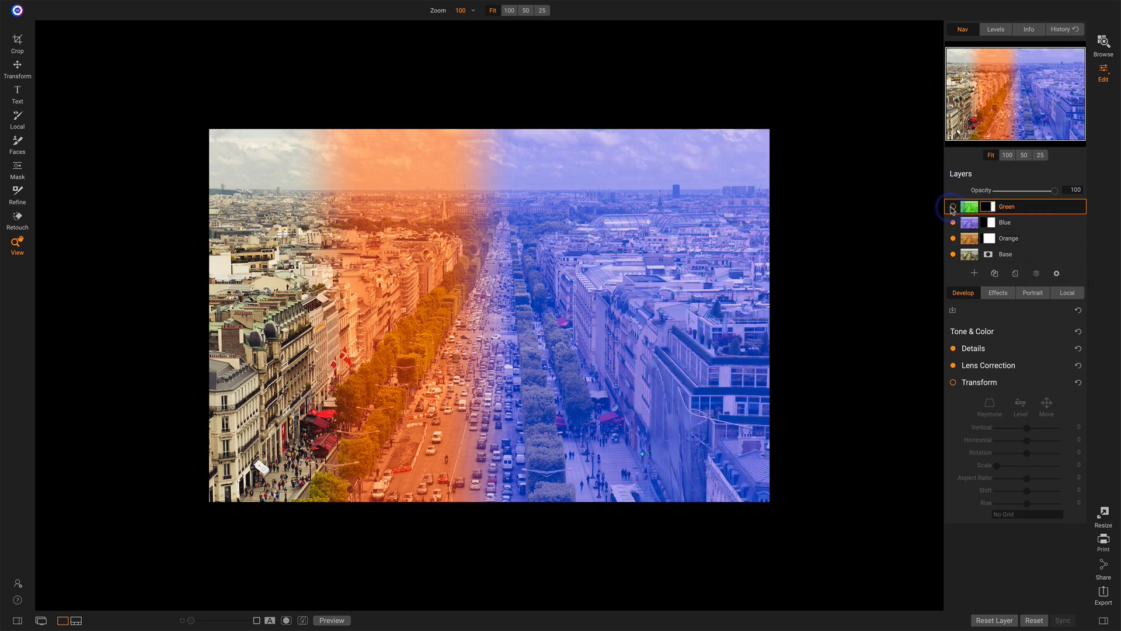
pyautogui.rightClick(1025, 206)
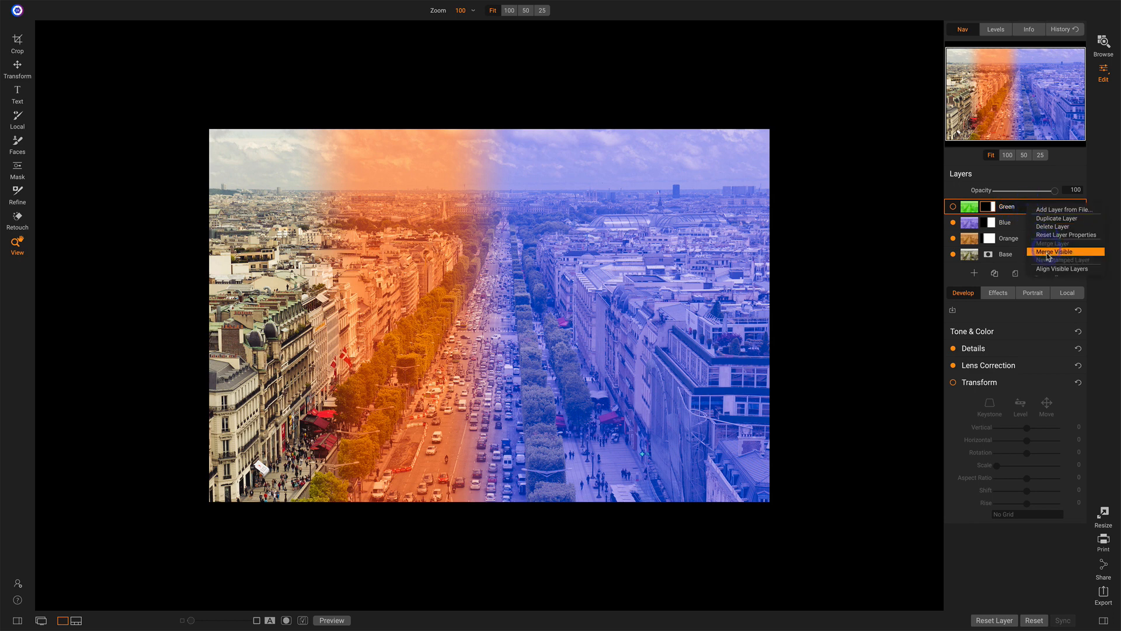
pyautogui.moveTo(1081, 251)
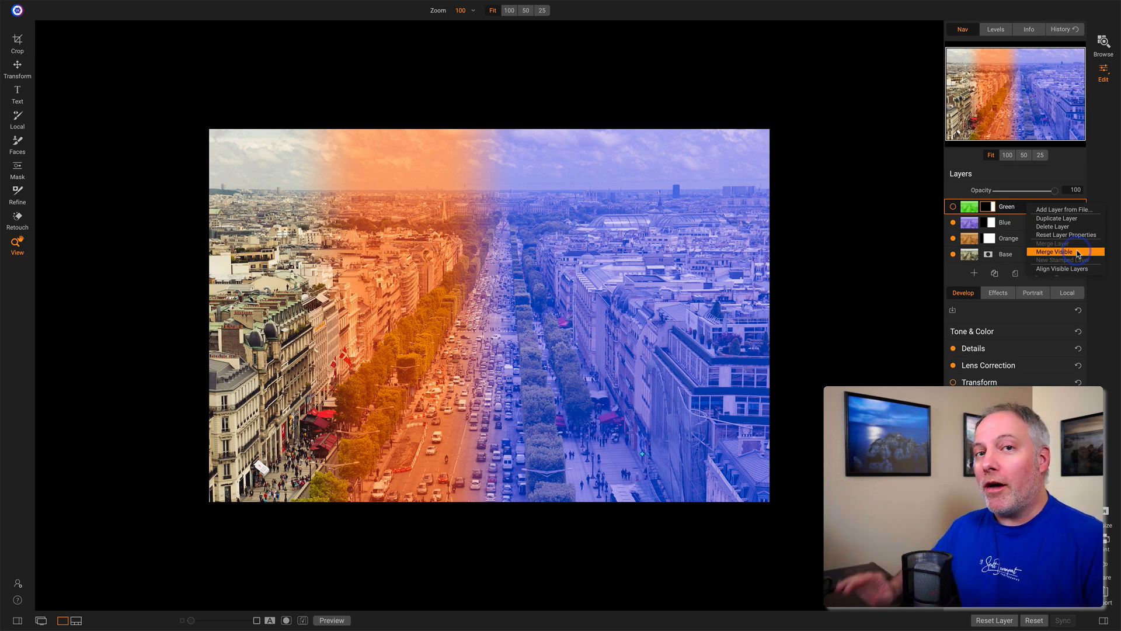
pyautogui.click(977, 382)
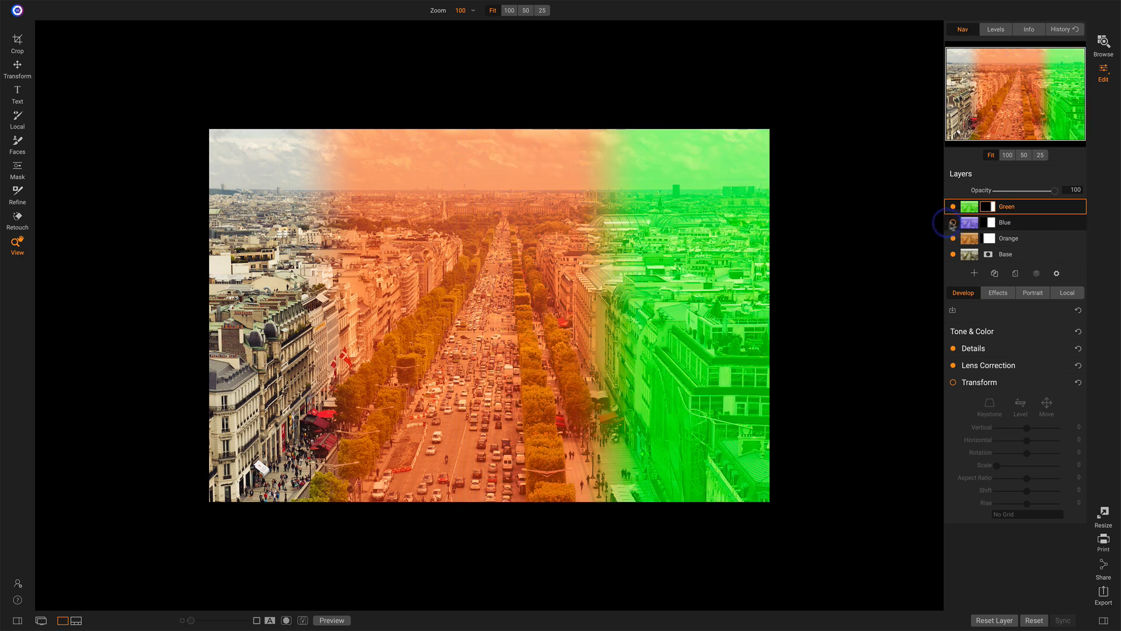
pyautogui.click(953, 222)
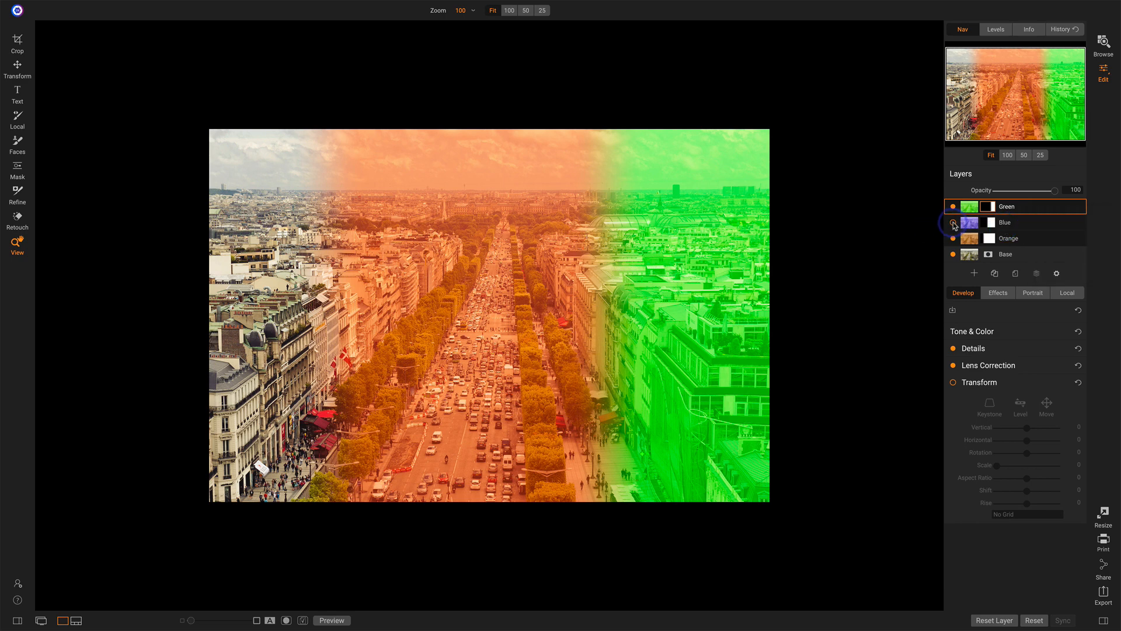
pyautogui.click(953, 222)
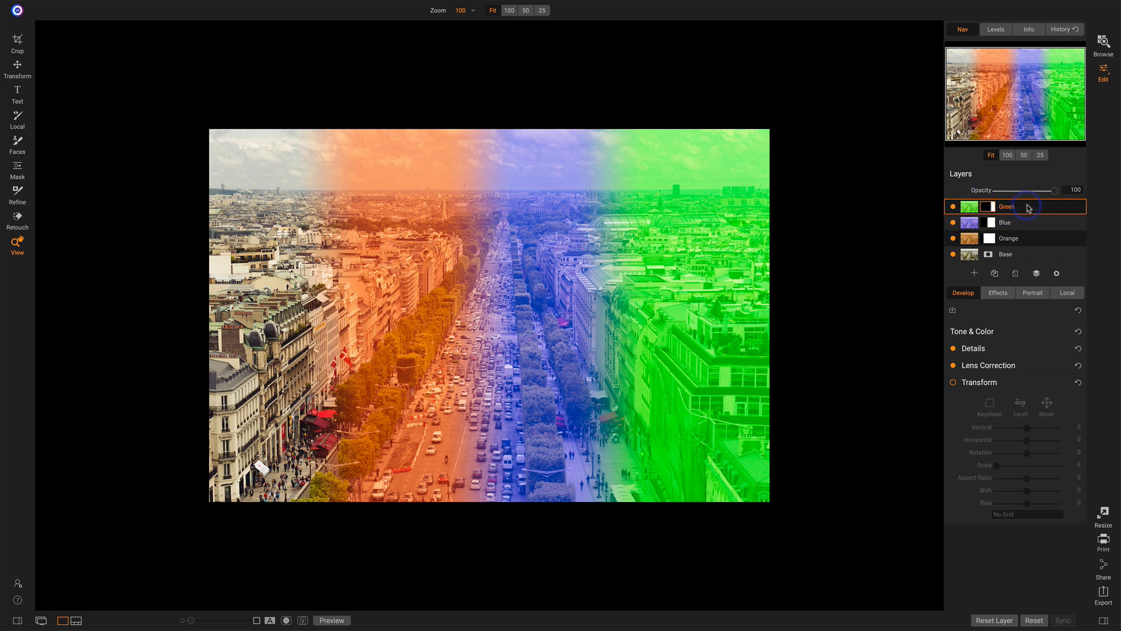
# - Merge the Green layer into Blue below and rename the result 'Green & Blue'
pyautogui.rightClick(1007, 205)
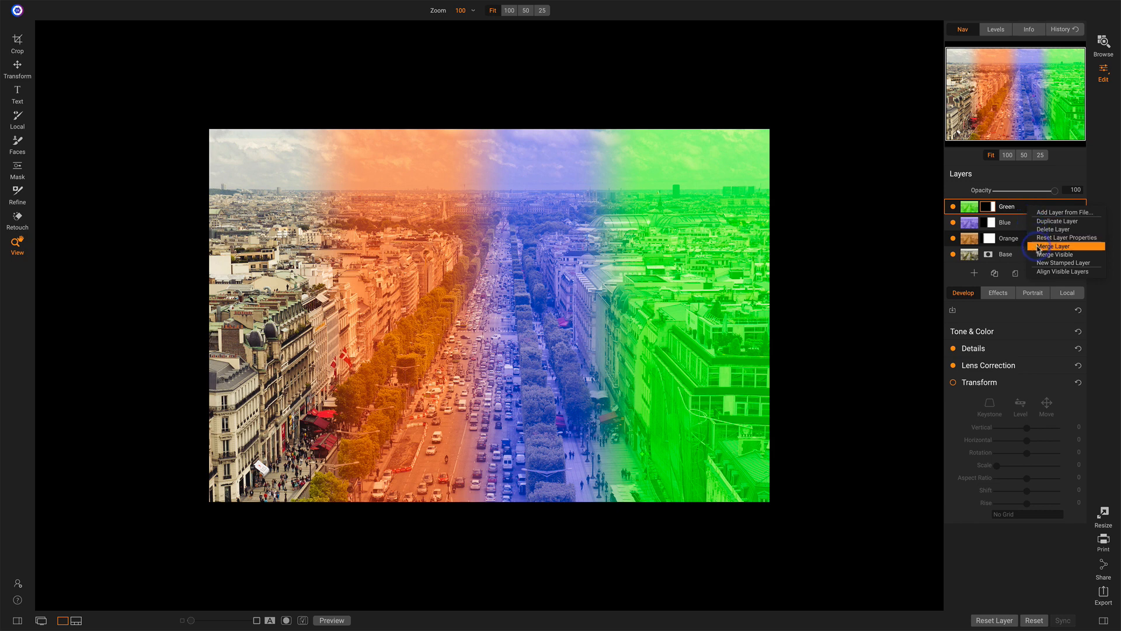
pyautogui.click(1050, 247)
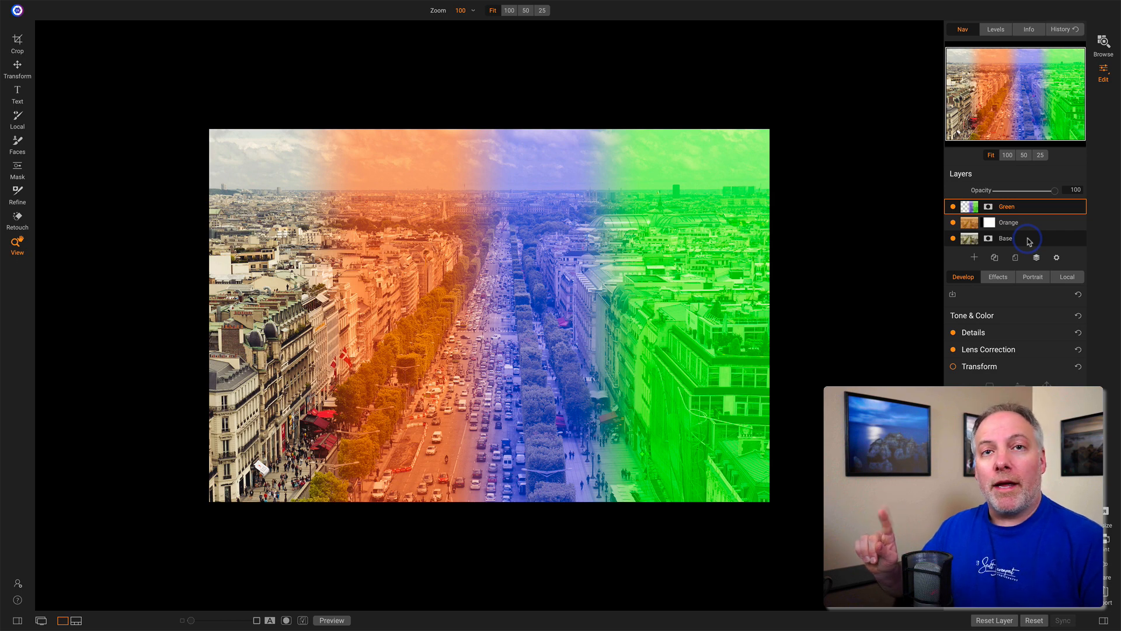
pyautogui.doubleClick(1005, 206)
pyautogui.write(' & Blue')
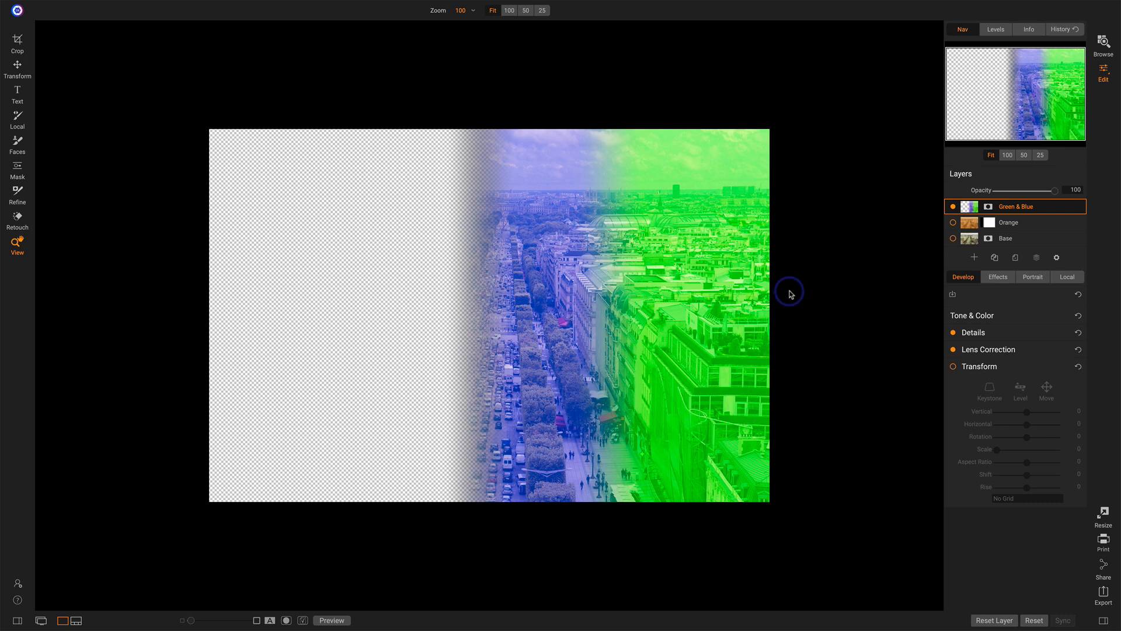
pyautogui.moveTo(451, 307)
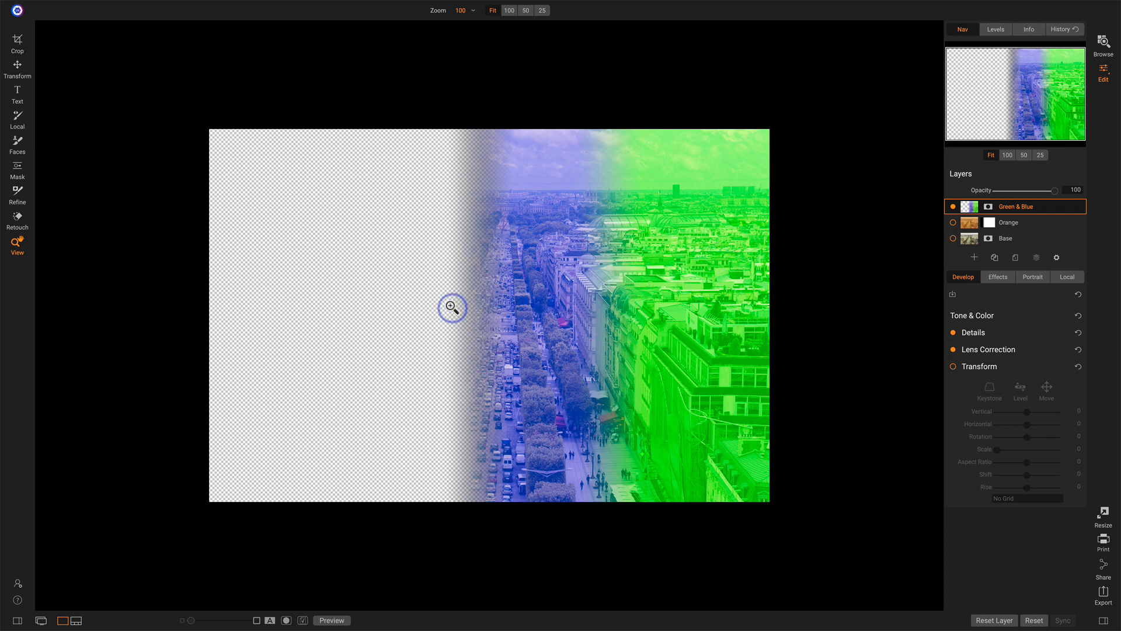
pyautogui.moveTo(285, 279)
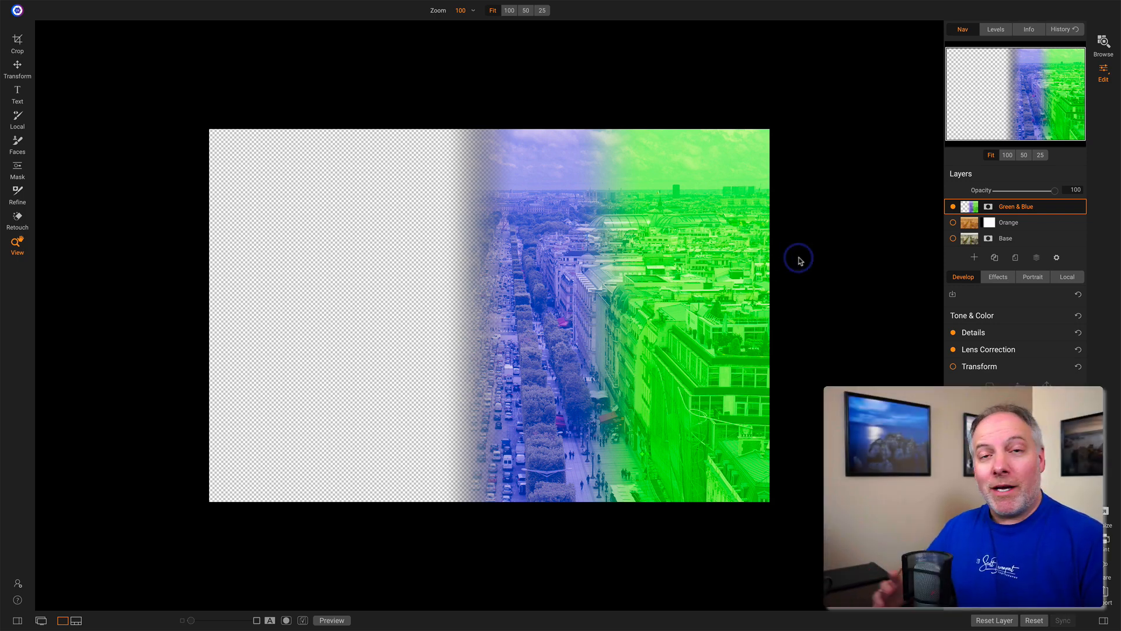
# - Turn Orange and Base back on and restore separate Green and Blue layers
pyautogui.click(953, 366)
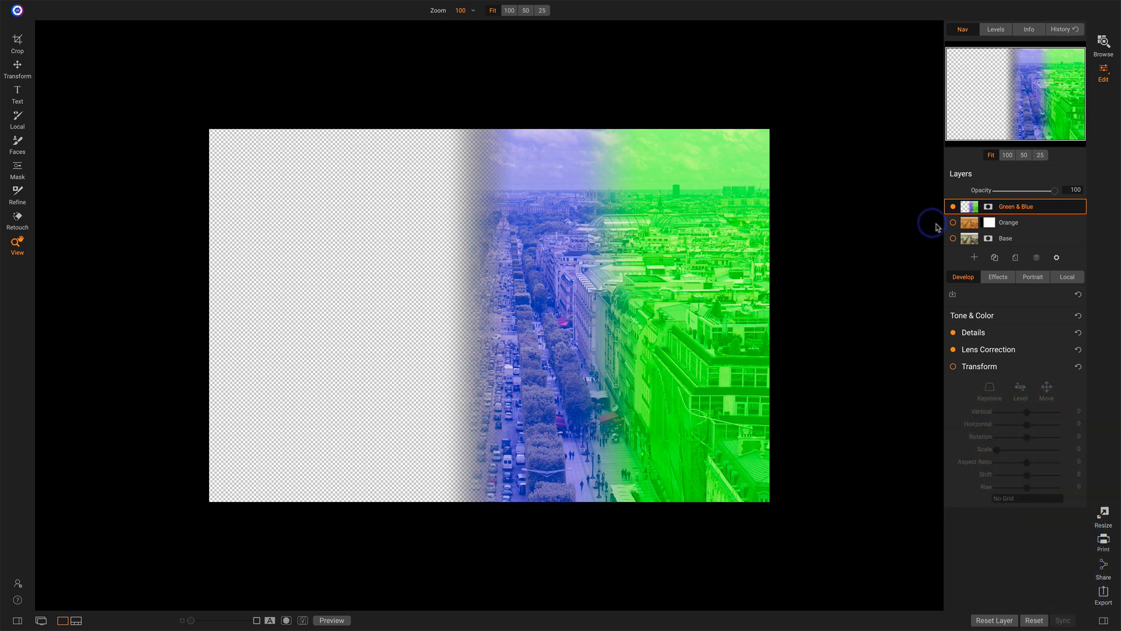
pyautogui.click(954, 238)
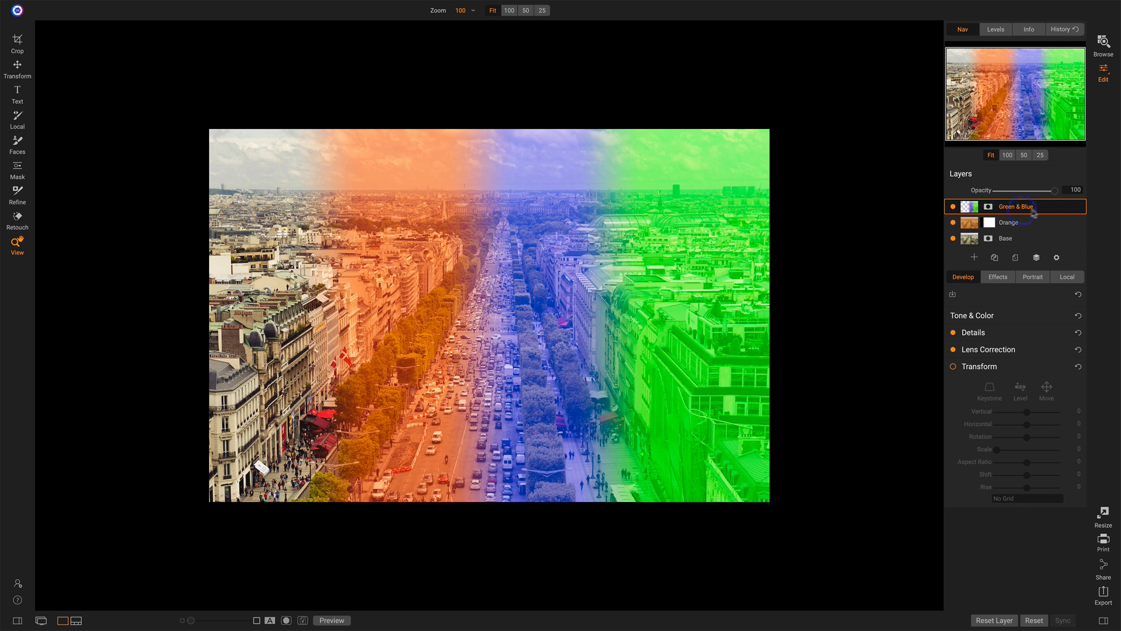
pyautogui.moveTo(1038, 214)
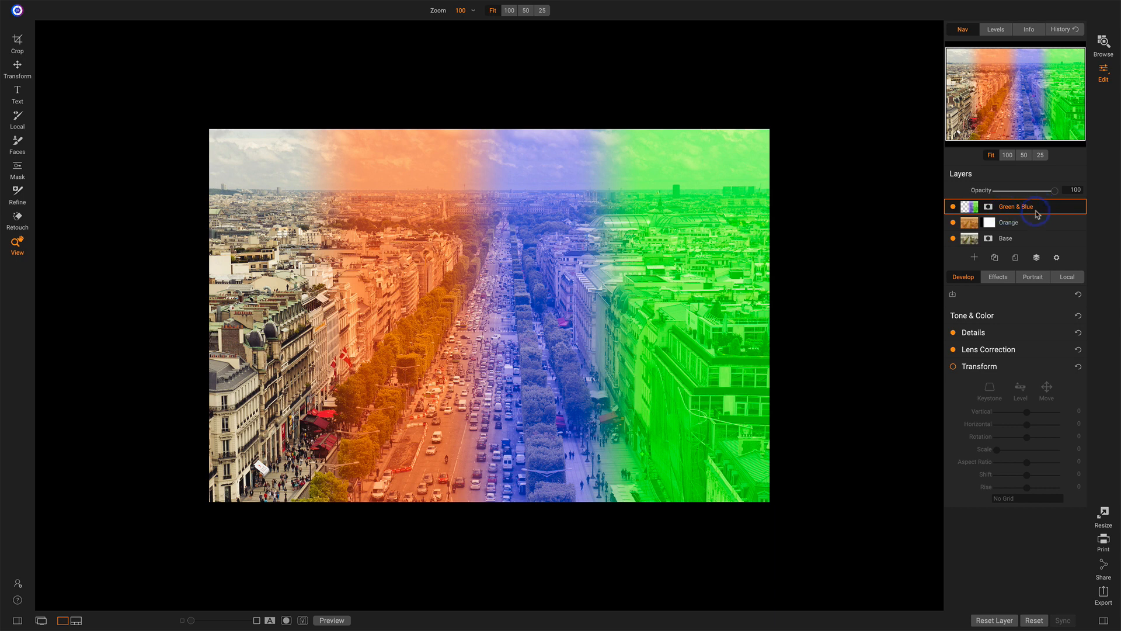
pyautogui.click(953, 221)
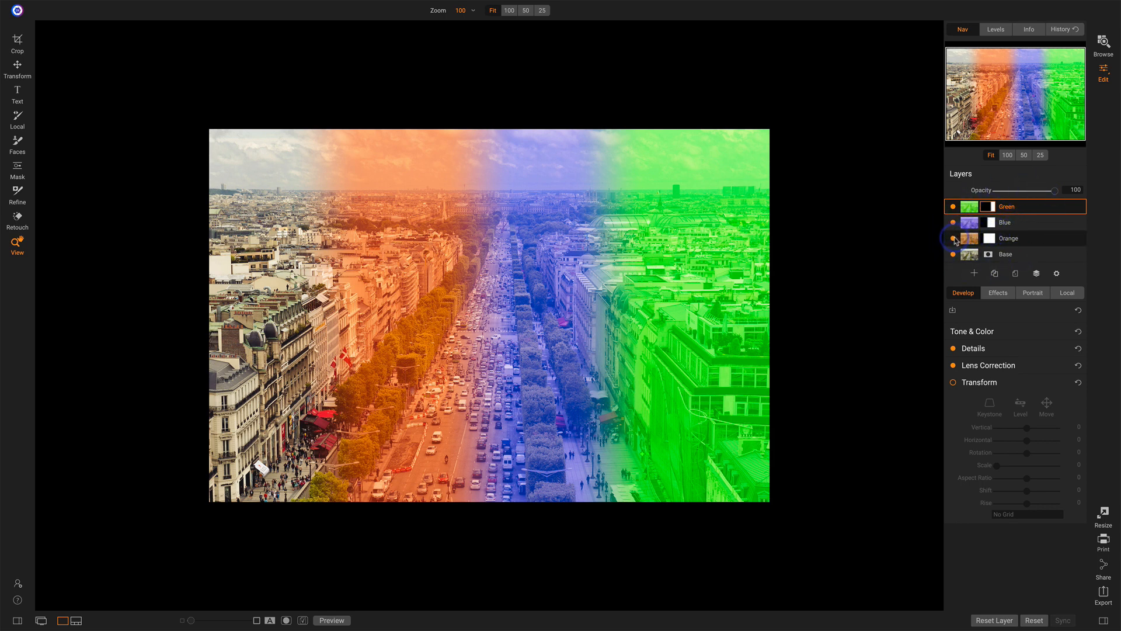
# - Hide Orange and merge the visible Green, Blue and Base into one layer
pyautogui.click(953, 237)
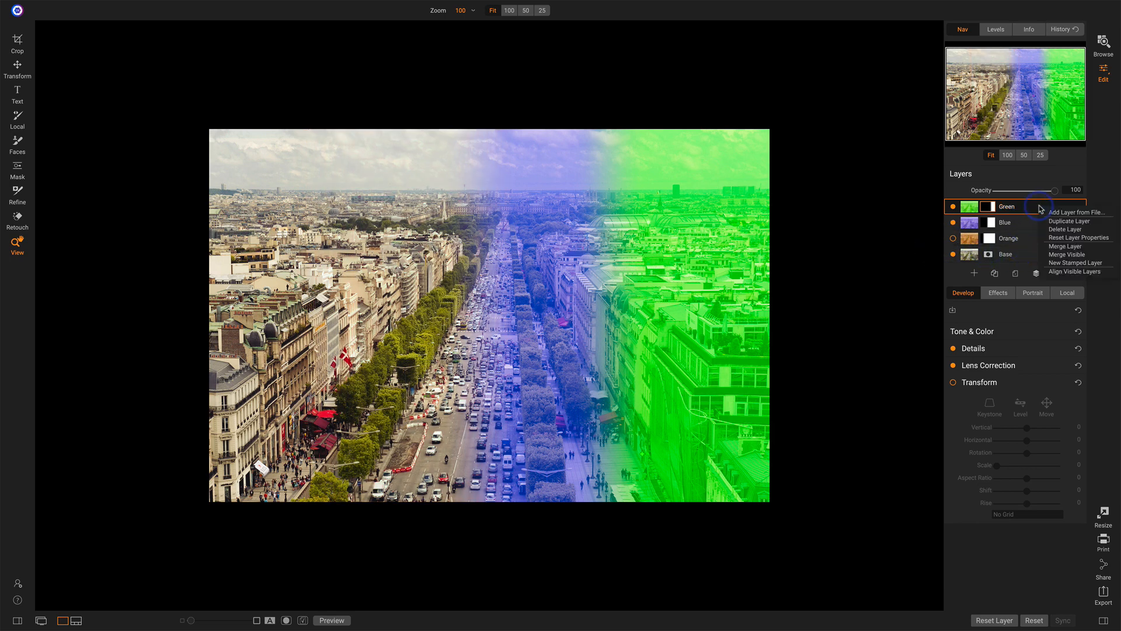
pyautogui.moveTo(1053, 253)
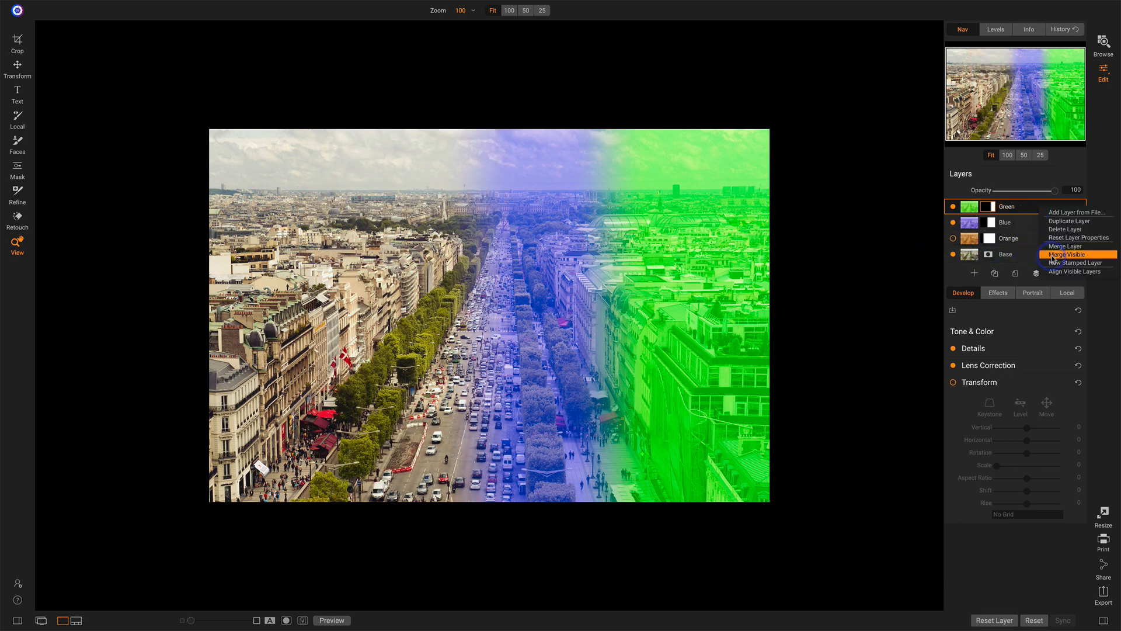
pyautogui.click(1068, 253)
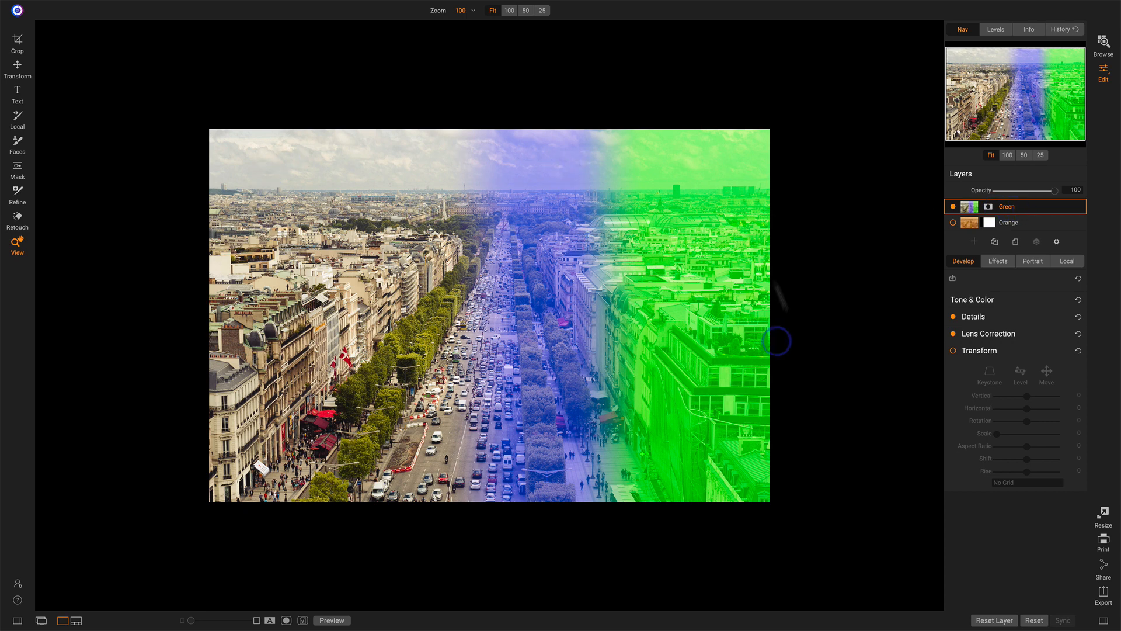
pyautogui.moveTo(930, 266)
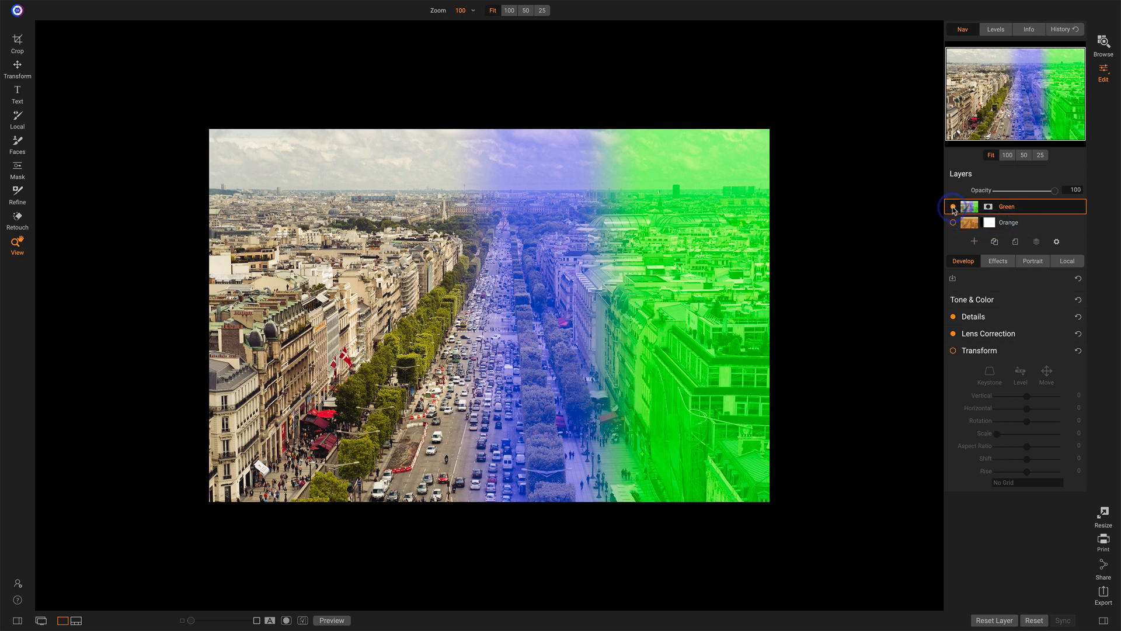
# - Toggle the merged Green layer and Orange visibility to compare, leaving both showing
pyautogui.click(953, 206)
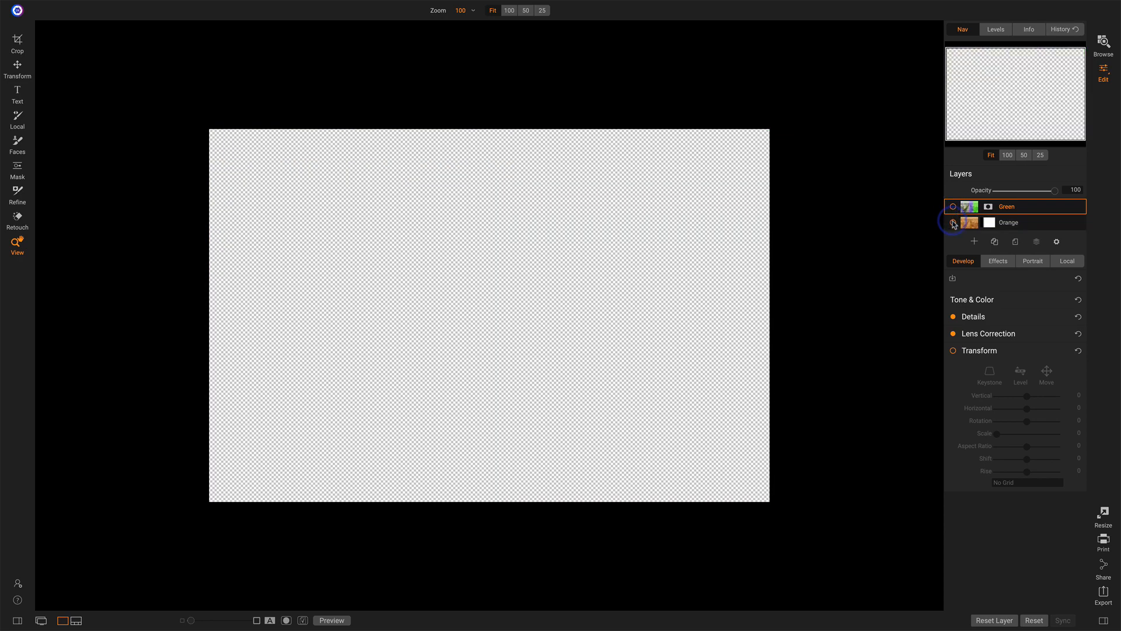
pyautogui.click(952, 222)
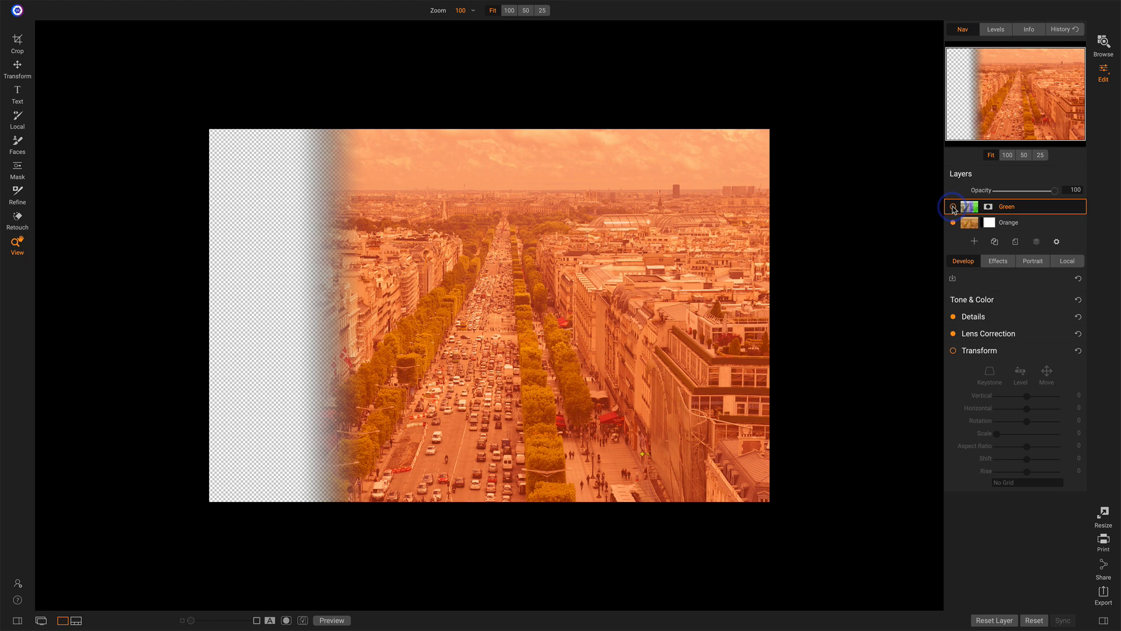
pyautogui.click(954, 207)
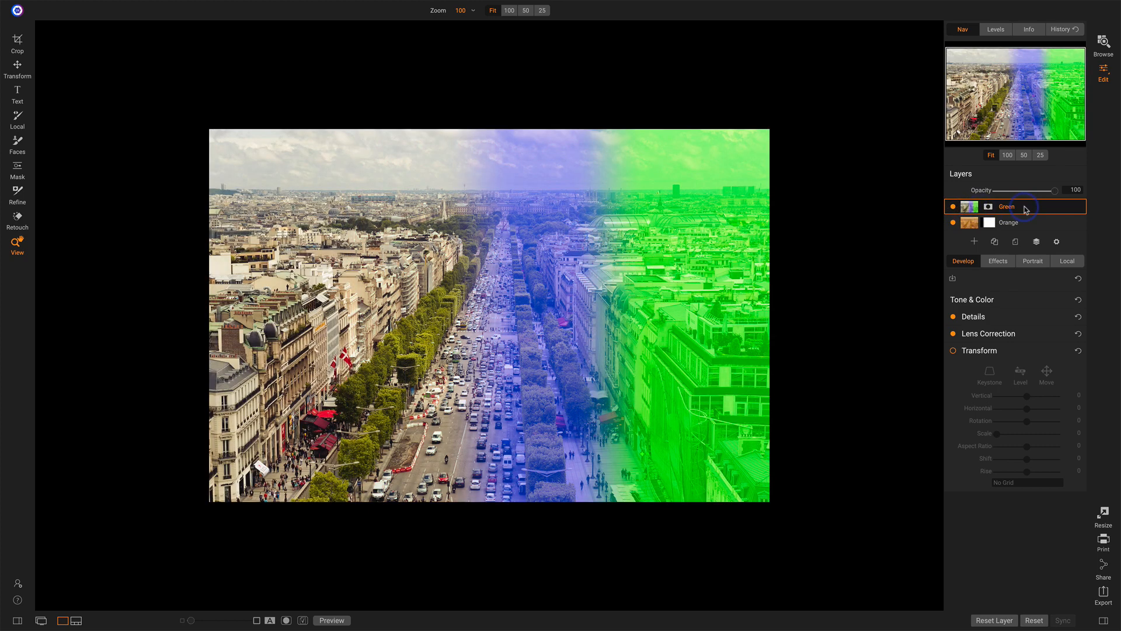